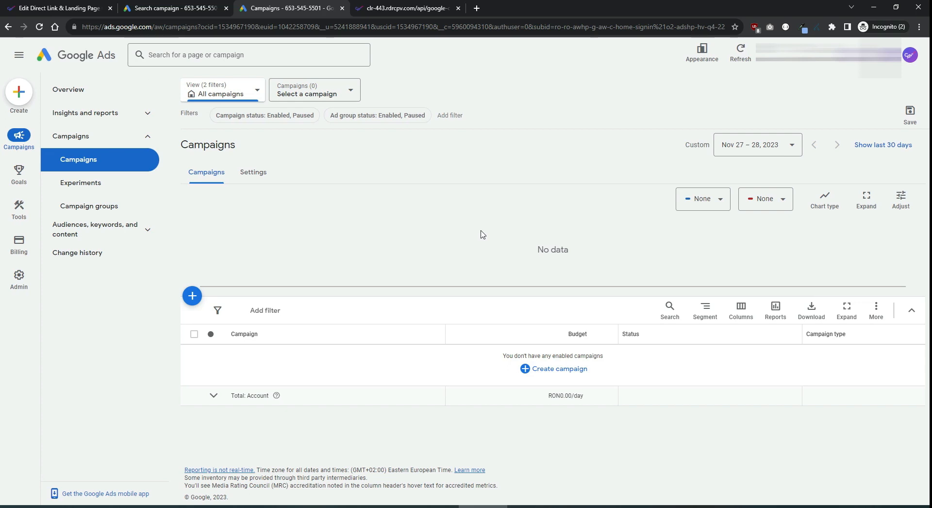
mouse_move(267, 246)
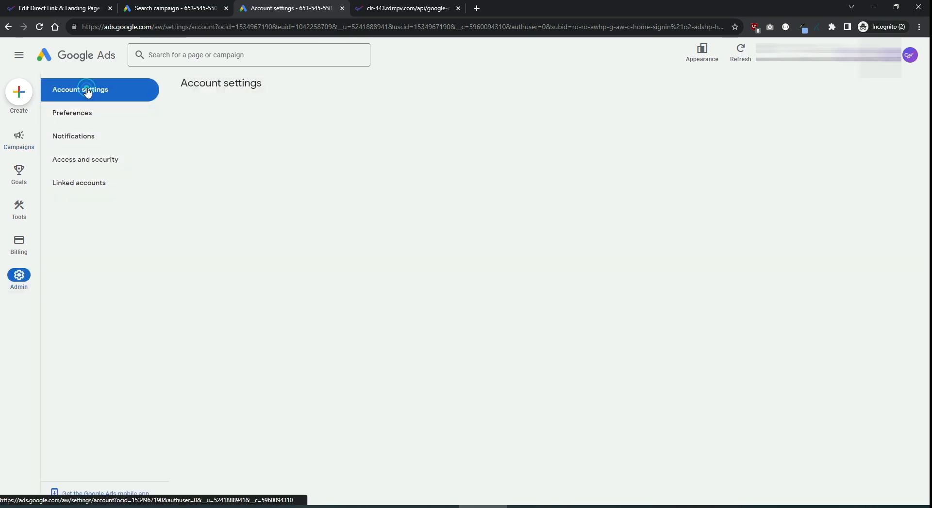
Keep 'Tag the URL that people click through from my ad' enabled in Account settings and save.
click(80, 89)
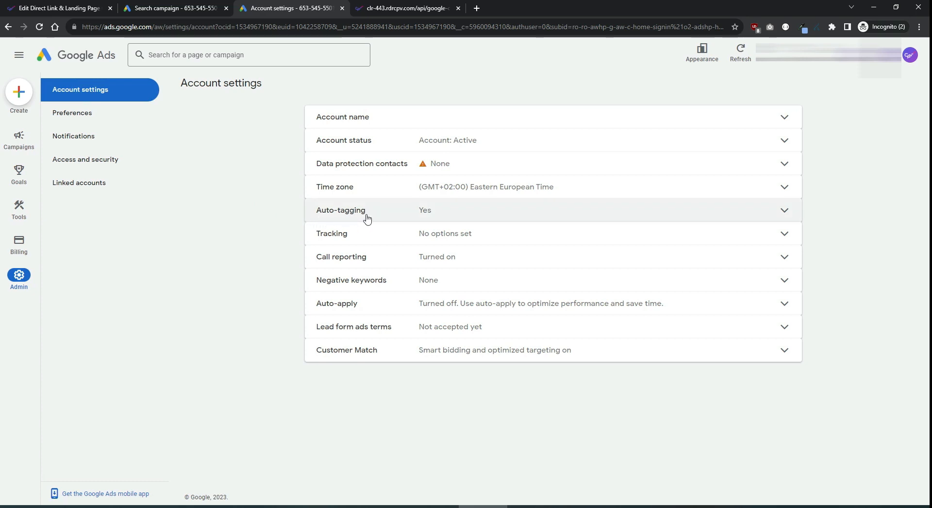
click(341, 209)
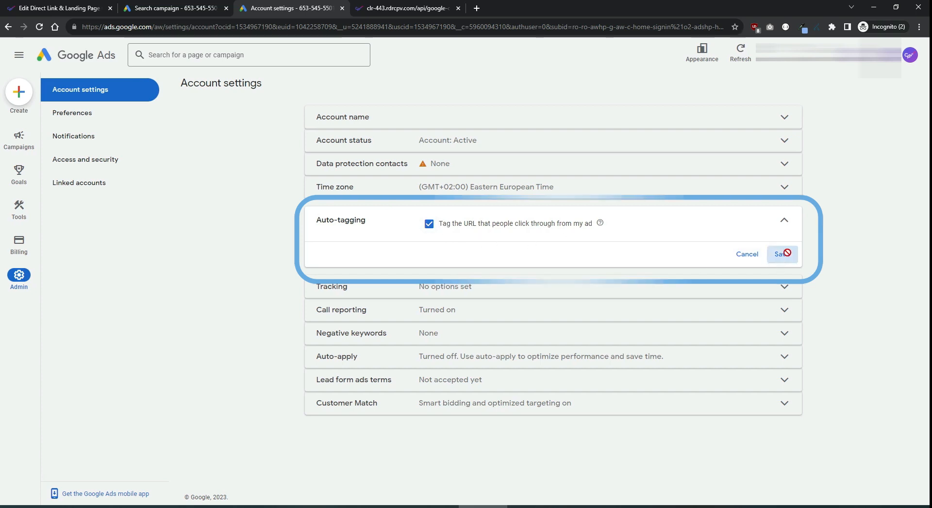
click(780, 253)
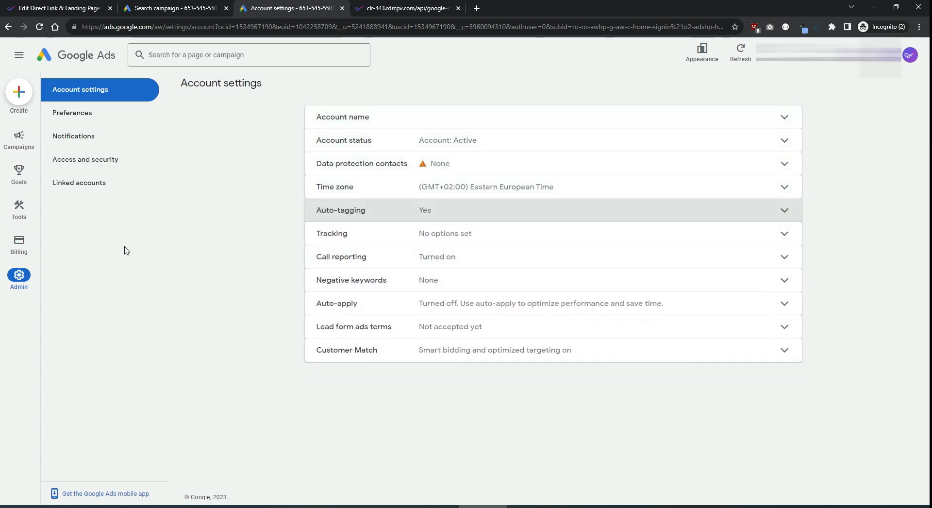
Create a new conversion action imported manually using API or uploads from Conversions Summary.
click(18, 175)
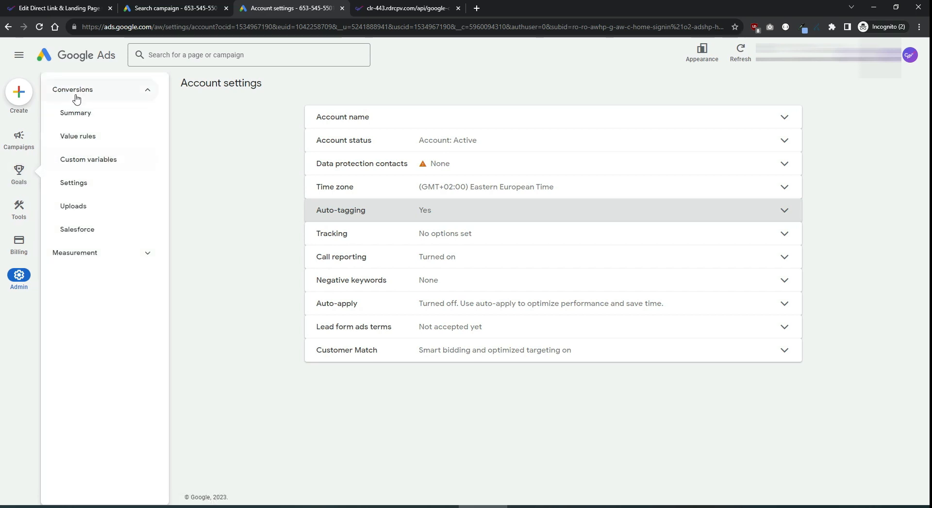
click(75, 112)
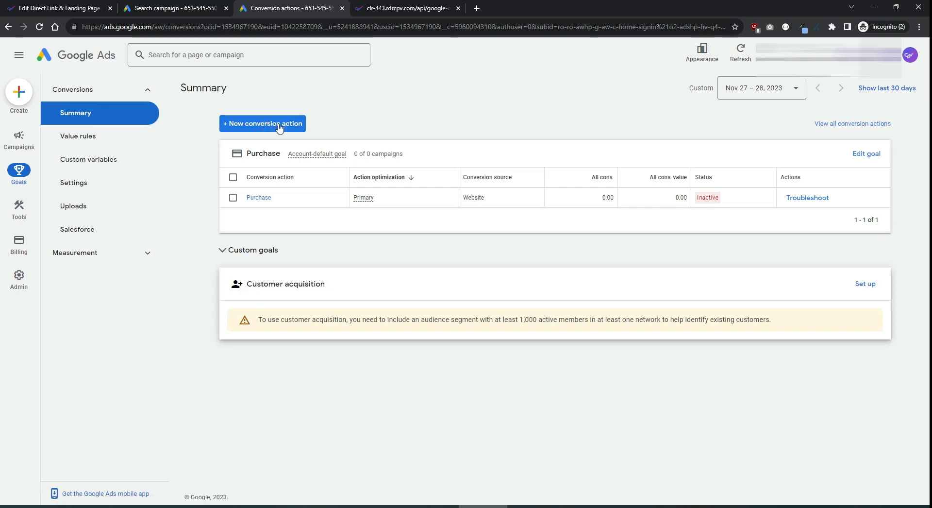
click(262, 124)
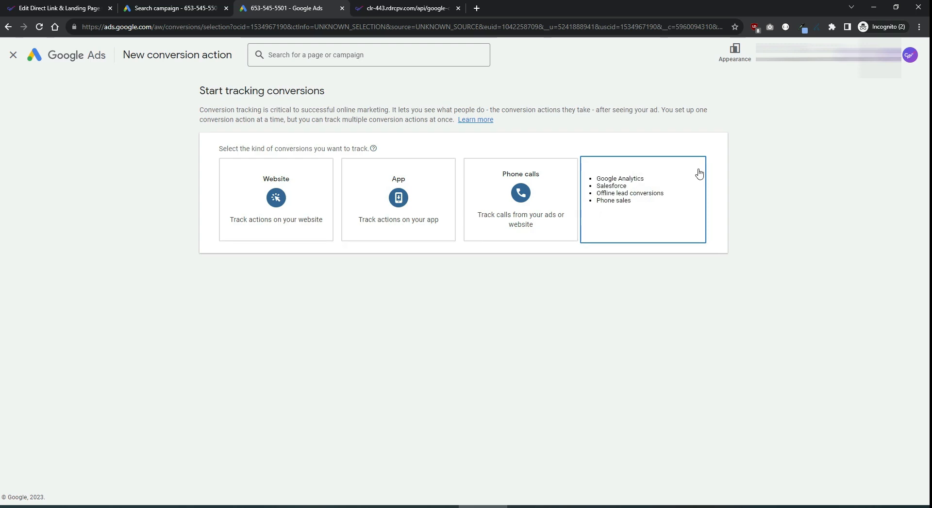
click(643, 199)
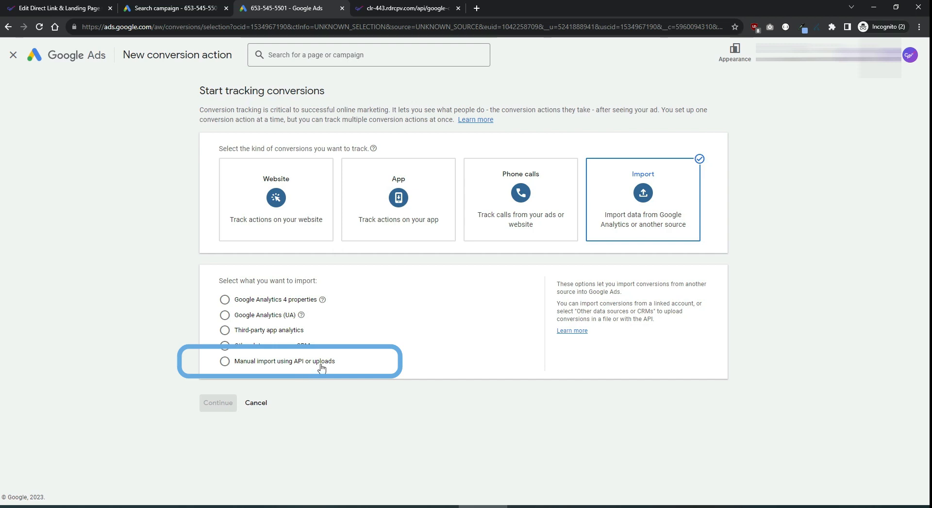
click(225, 360)
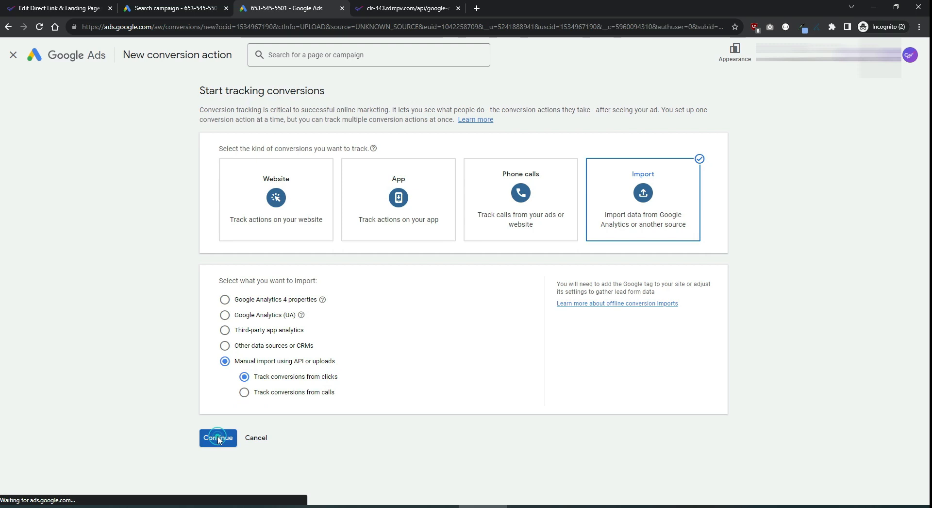
Continue to the conversion settings and set the goal category to Purchase.
click(218, 437)
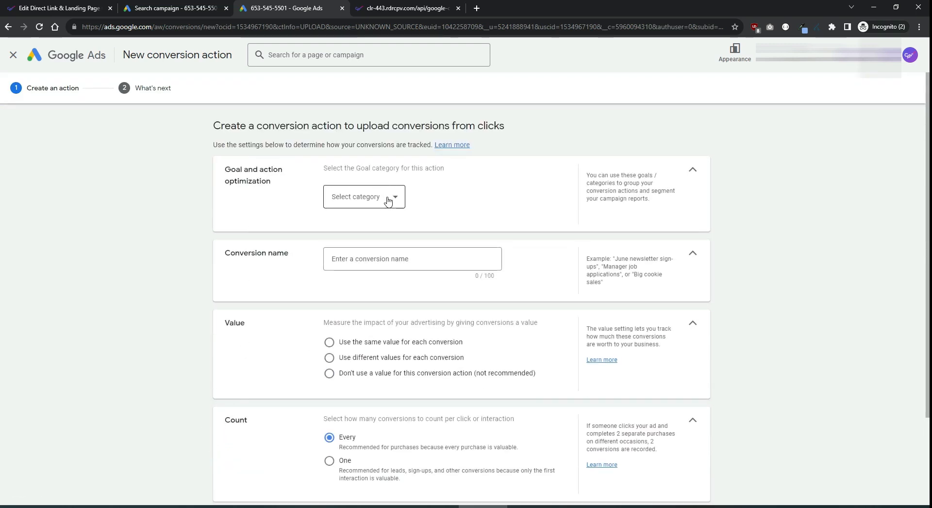
click(363, 196)
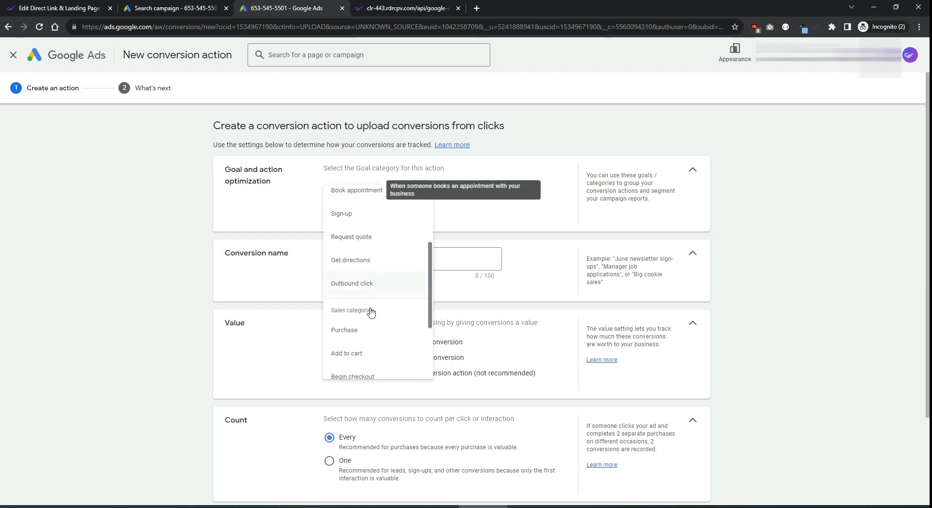
click(344, 330)
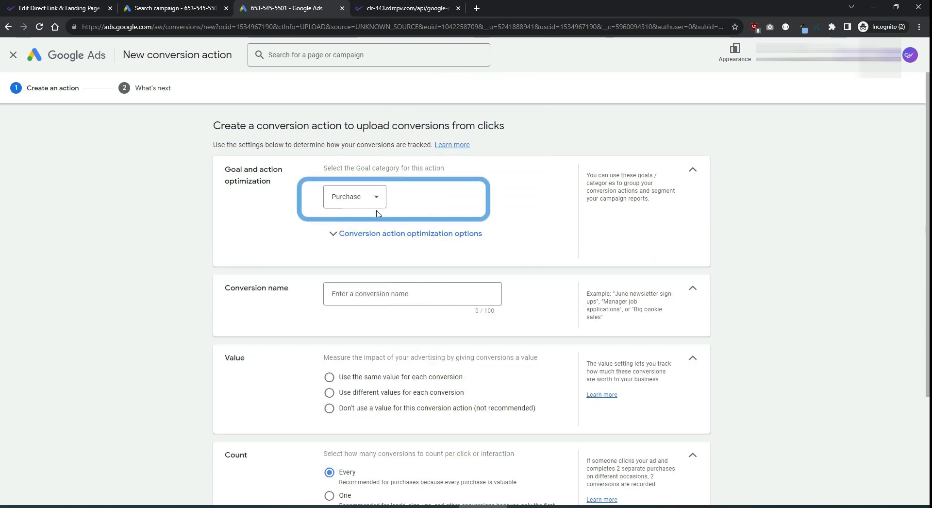
Name the conversion action ImportConversion.
click(411, 293)
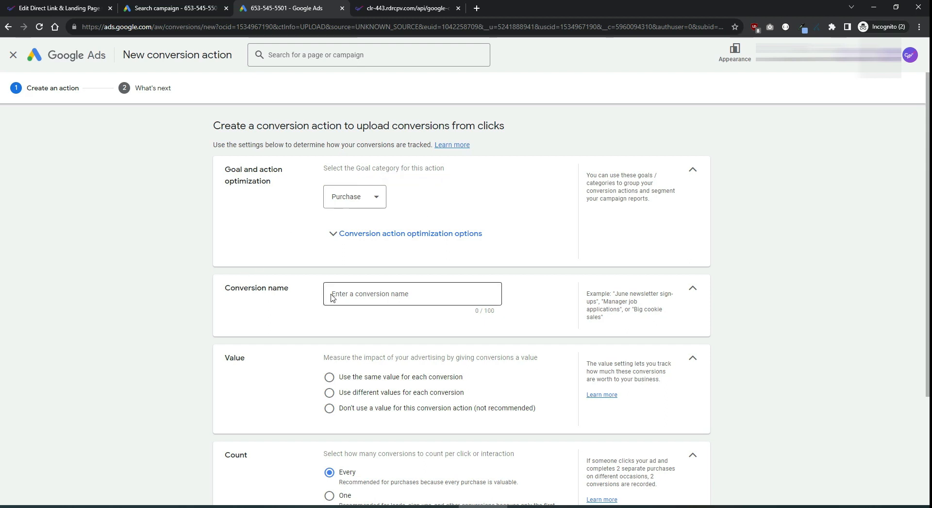
text(ImportConversion)
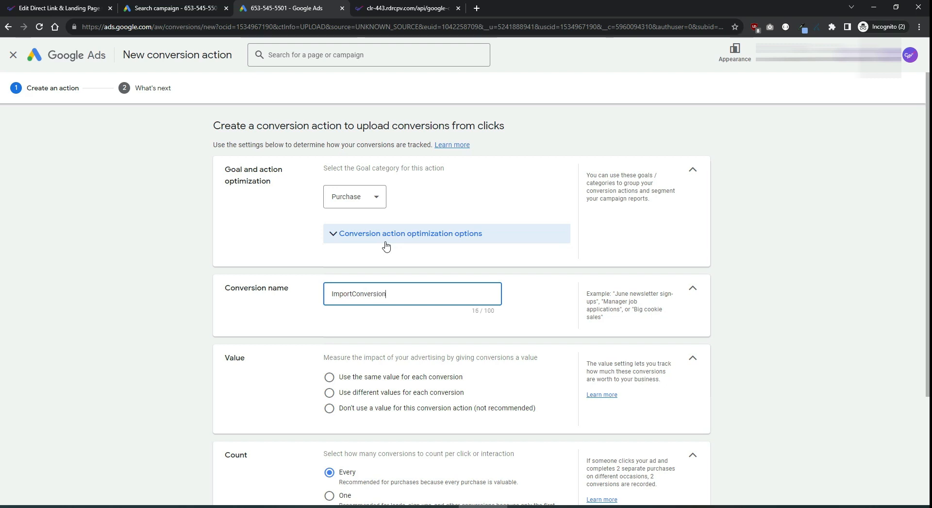
click(412, 293)
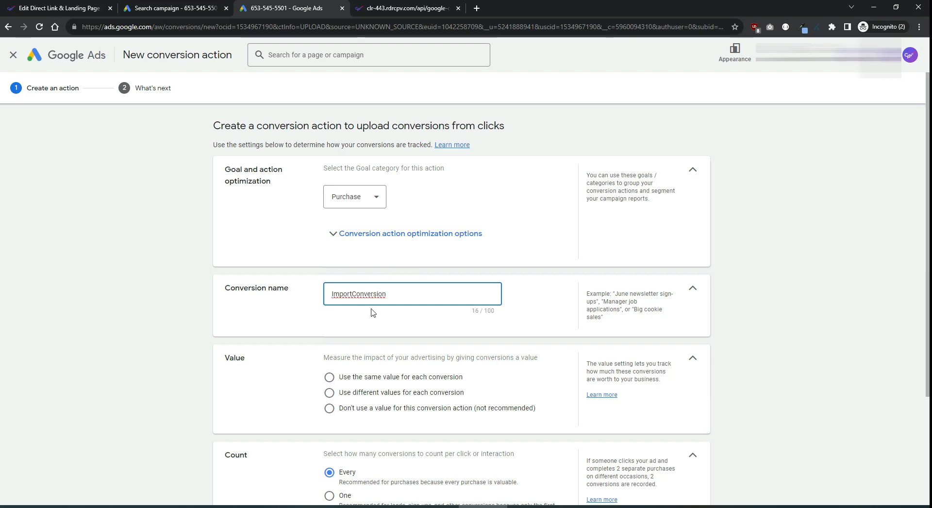
scroll(down, 3)
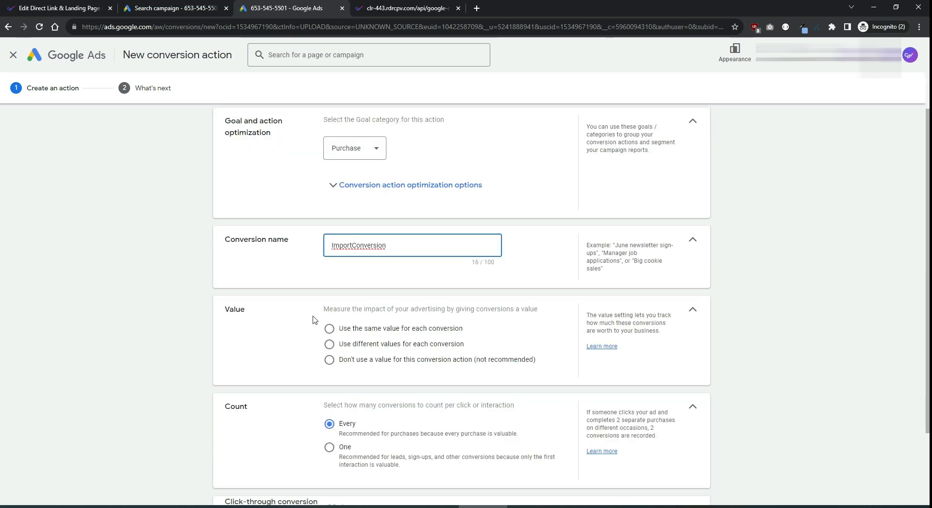
Use different values per conversion with US Dollar currency, count Every, and create the action.
click(328, 344)
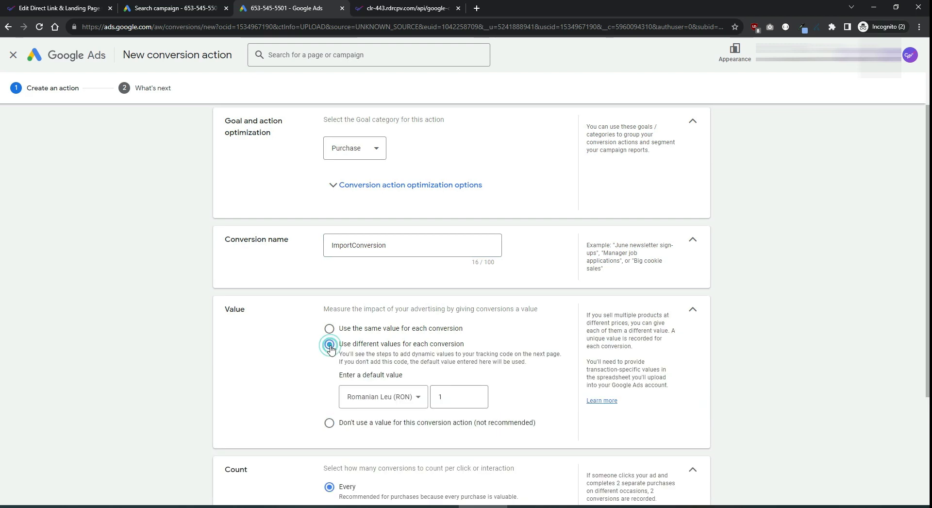
click(382, 396)
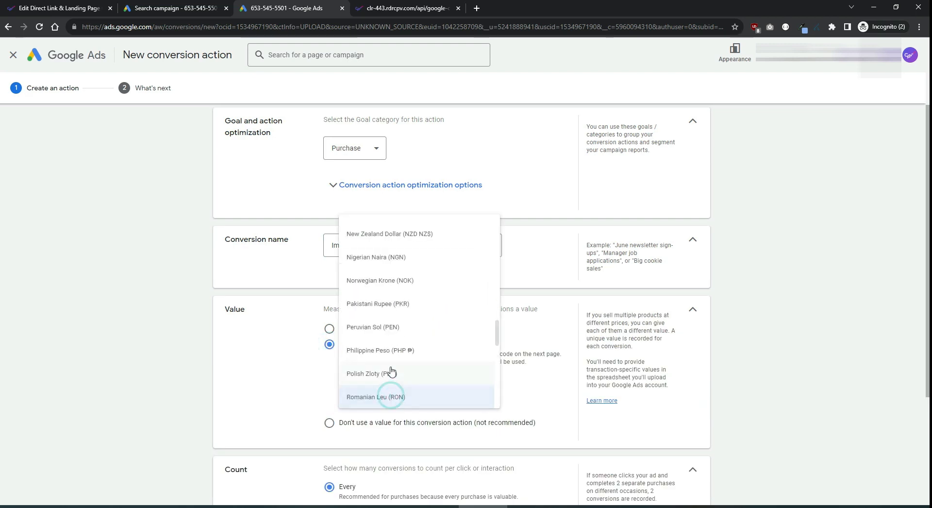
scroll(down, 3)
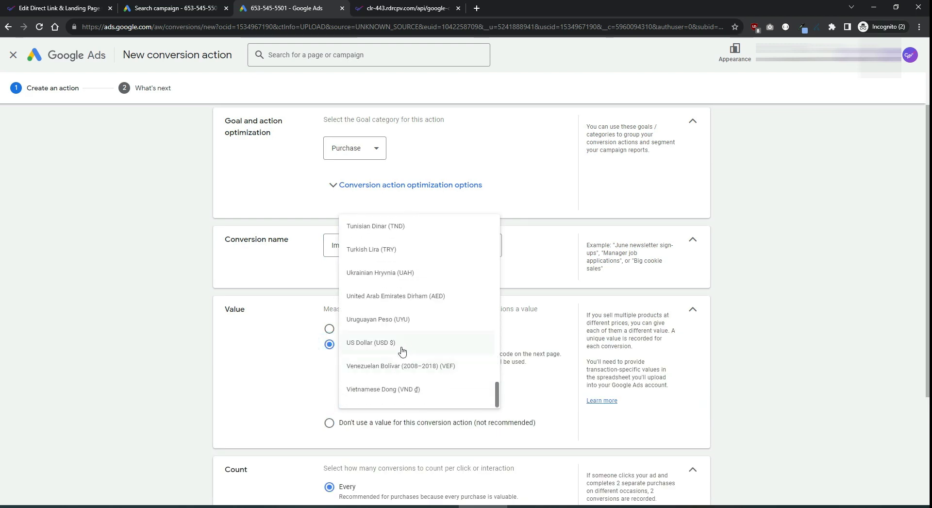
click(370, 342)
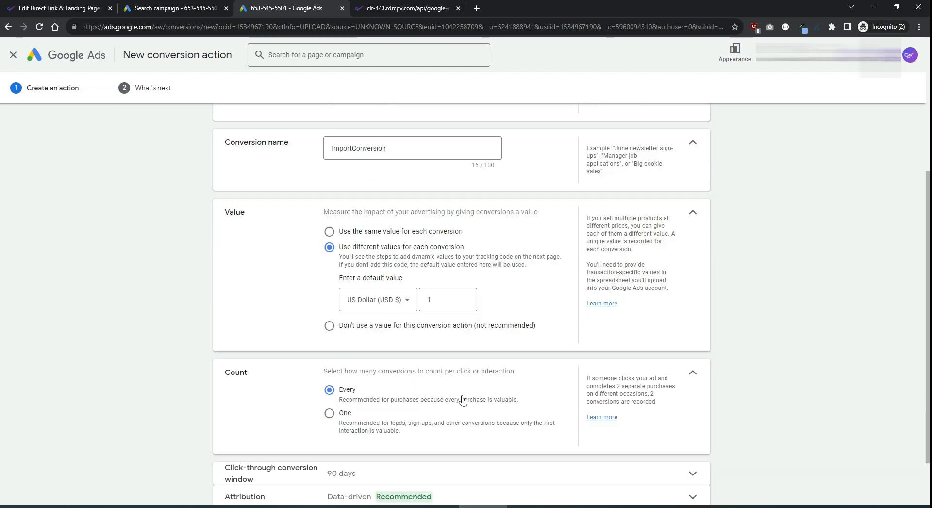
scroll(down, 3)
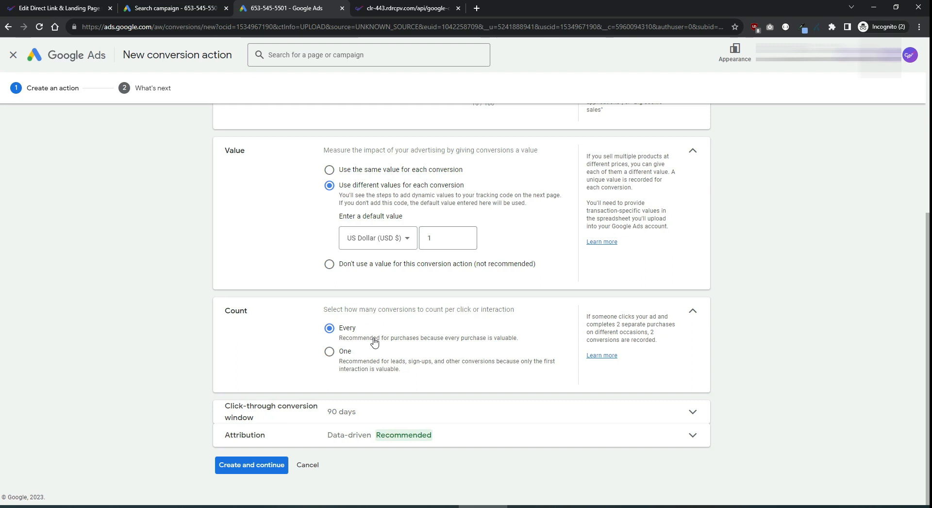
mouse_move(212, 398)
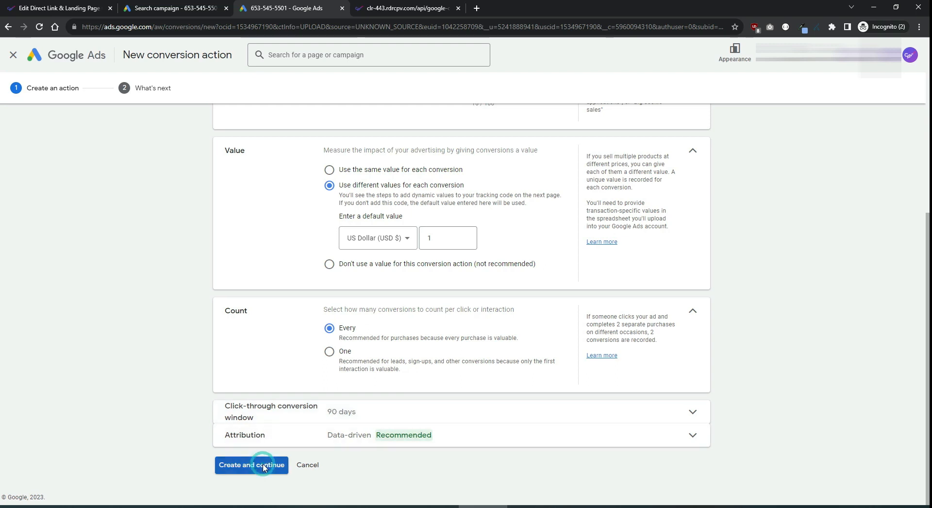
click(251, 464)
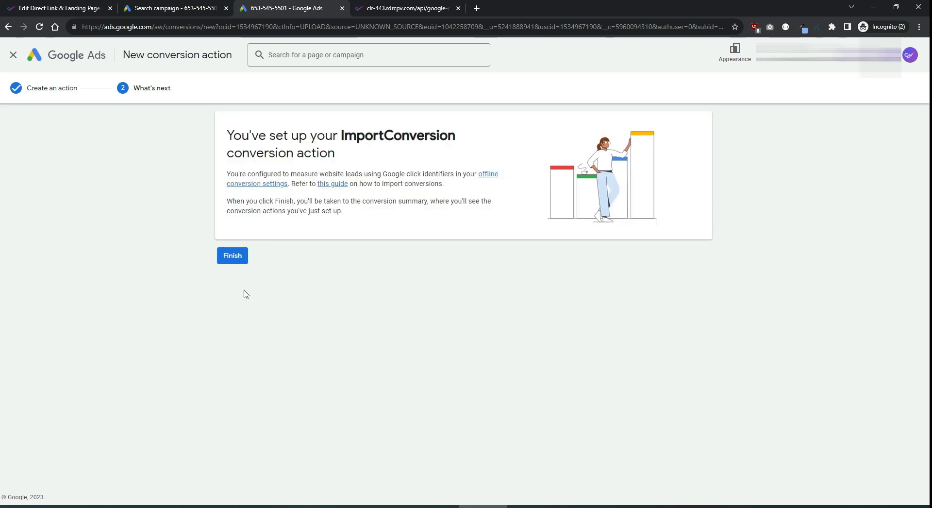
mouse_move(265, 254)
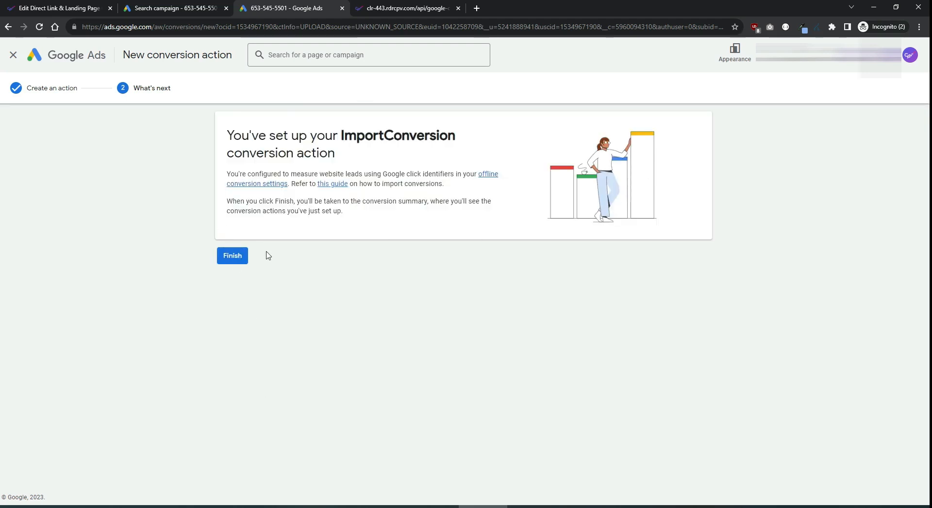
click(232, 255)
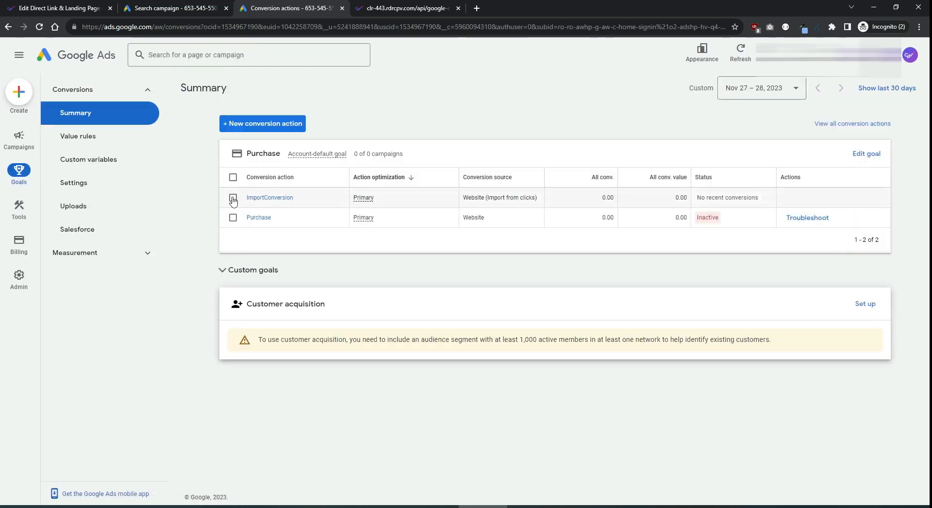
mouse_move(719, 207)
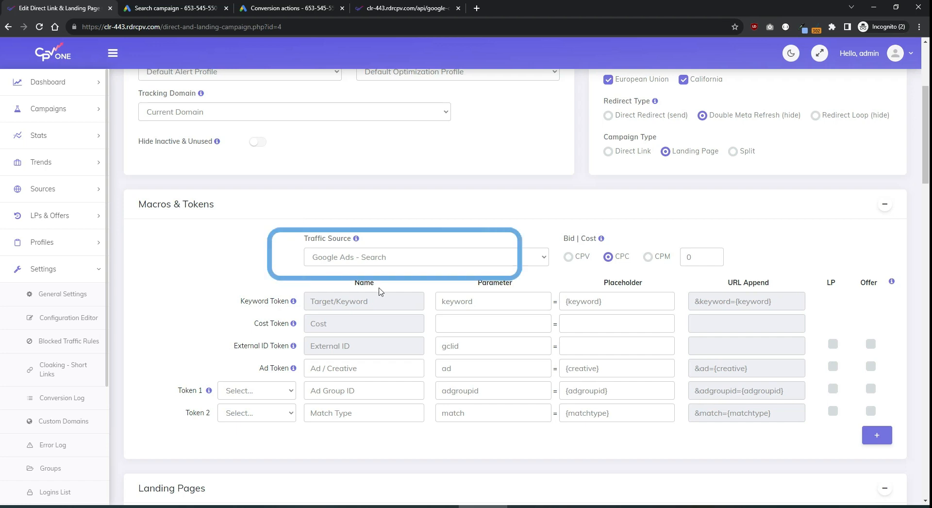
Copy CPV Lab's 'Conversion reporting URL for Google Ads' from Links & Pixels into a new tab.
scroll(down, 3)
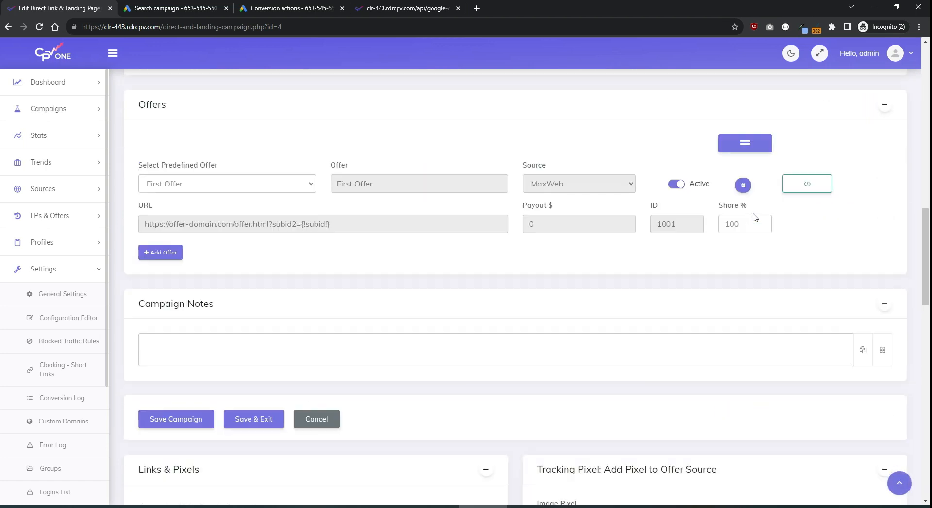
scroll(down, 3)
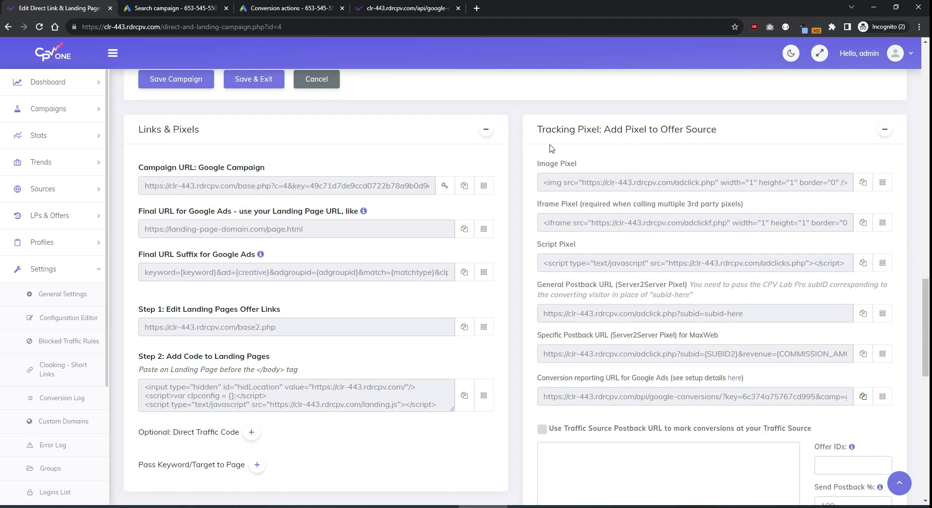
scroll(down, 3)
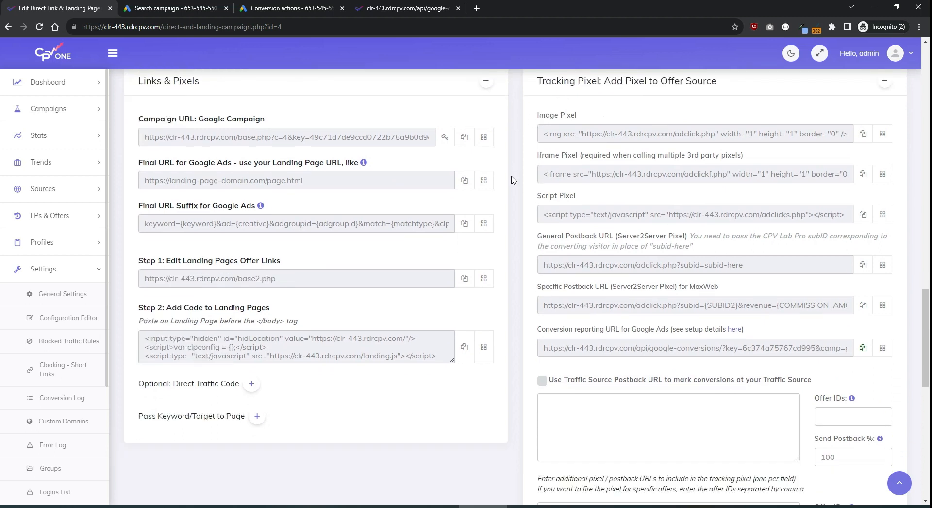
mouse_move(533, 342)
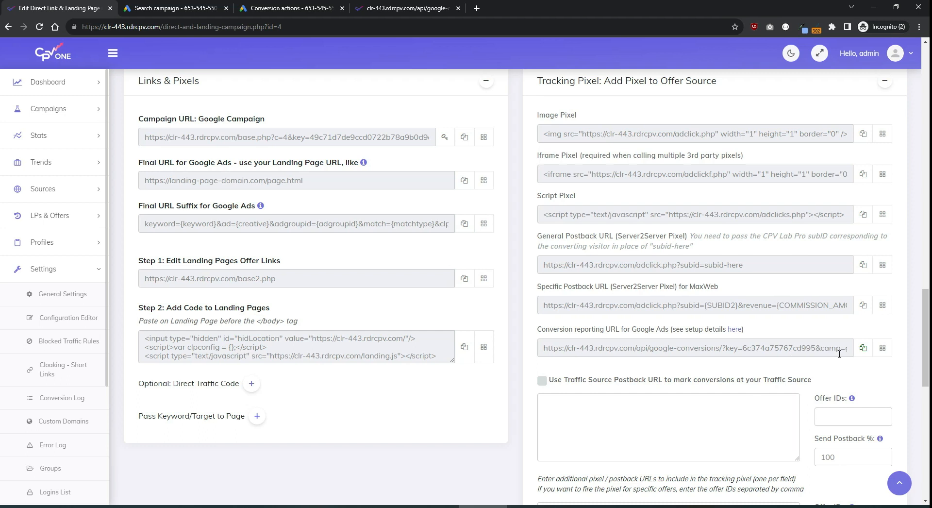
click(863, 348)
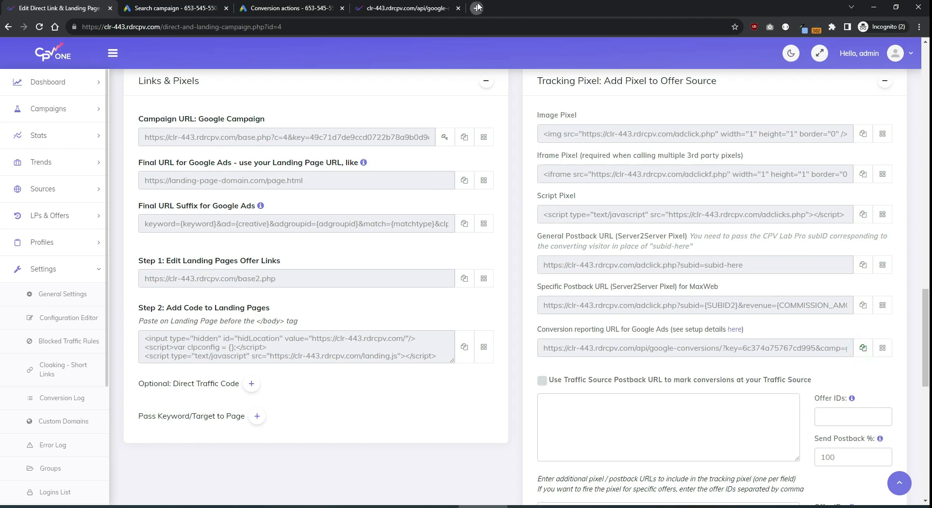
click(289, 8)
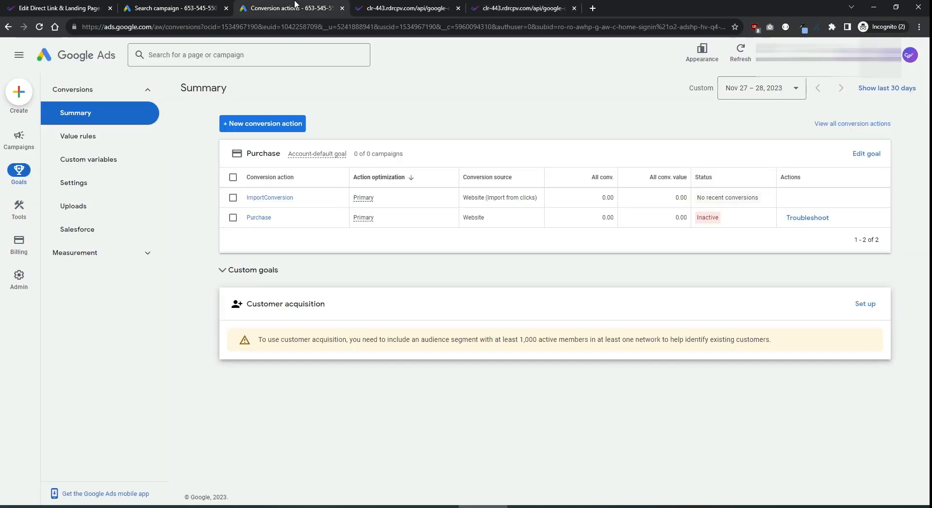
mouse_move(303, 88)
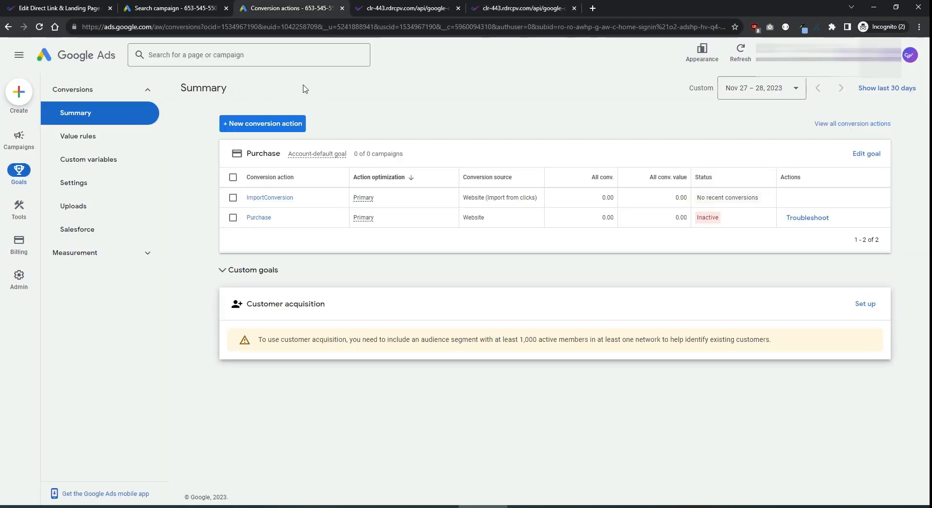
mouse_move(18, 171)
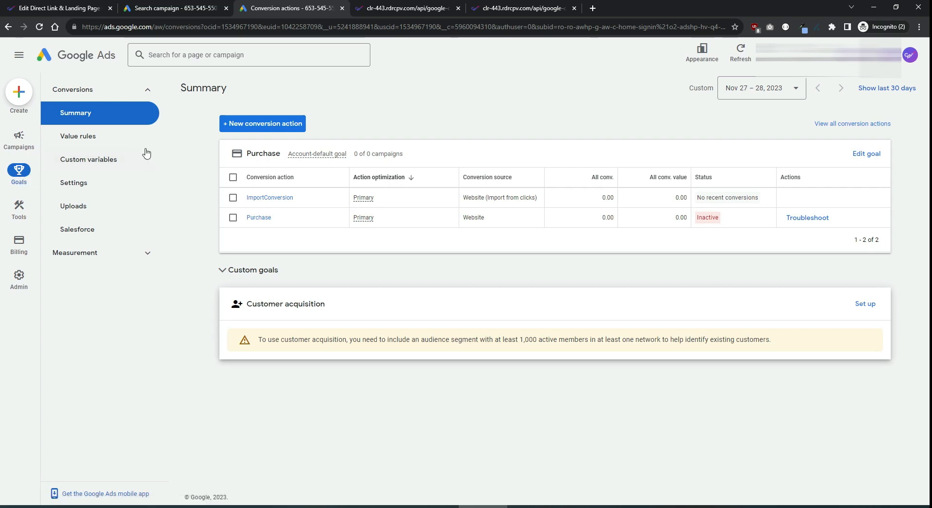
Add a new schedule under Conversions Uploads > Schedules.
click(74, 206)
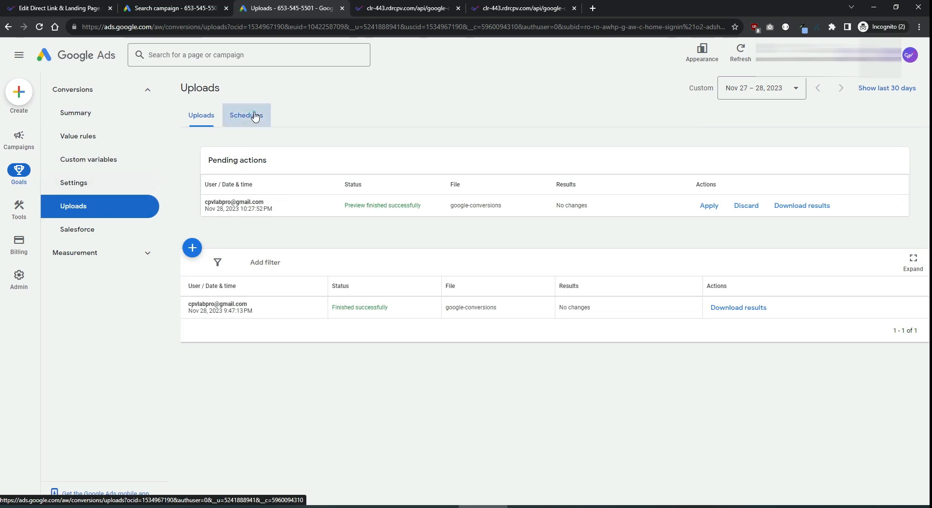
click(246, 114)
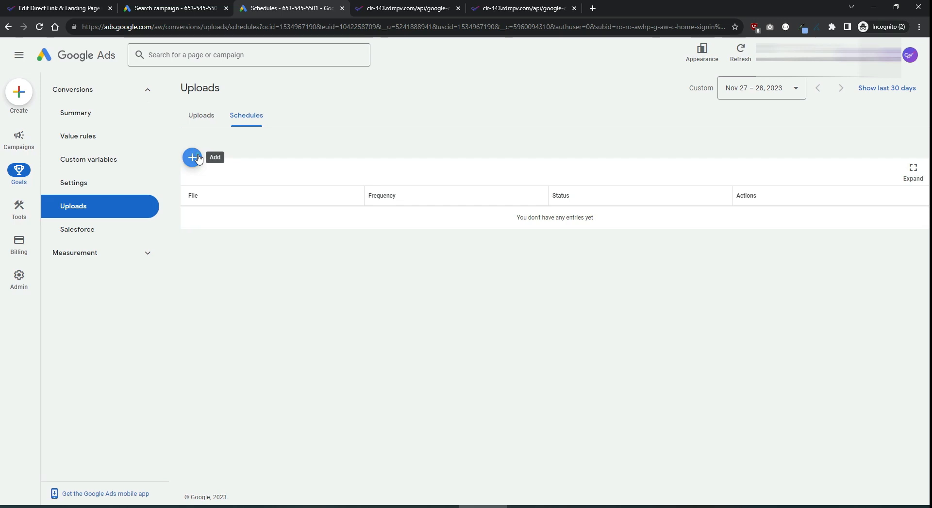
click(192, 157)
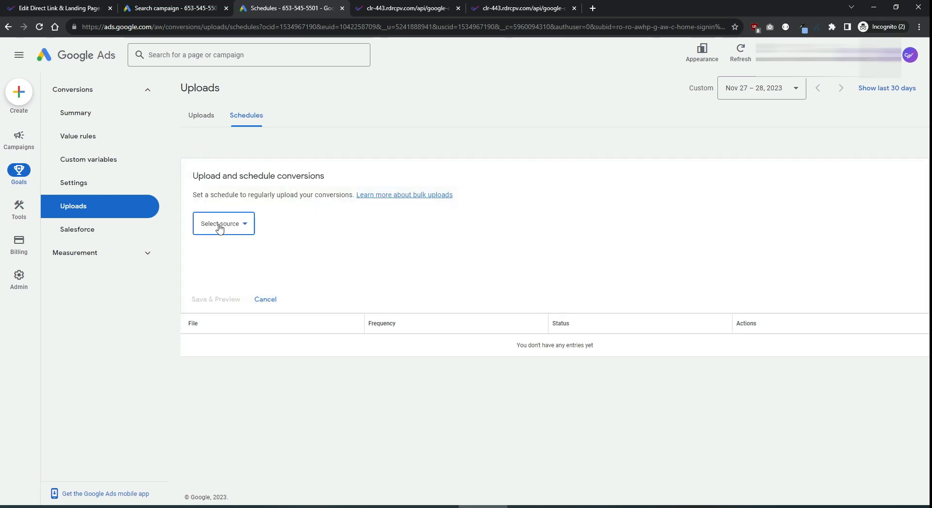
Set the upload source to HTTPS with the CPV Lab conversion URL.
click(222, 222)
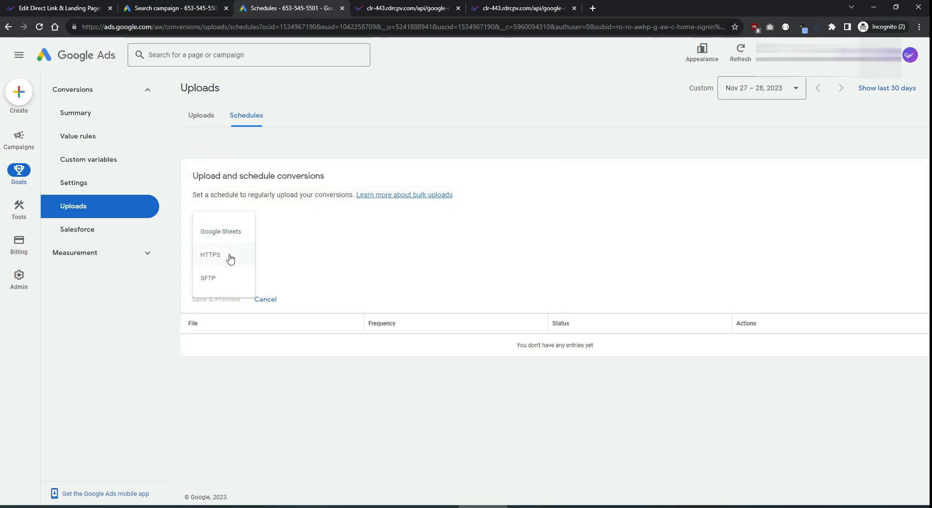
click(210, 254)
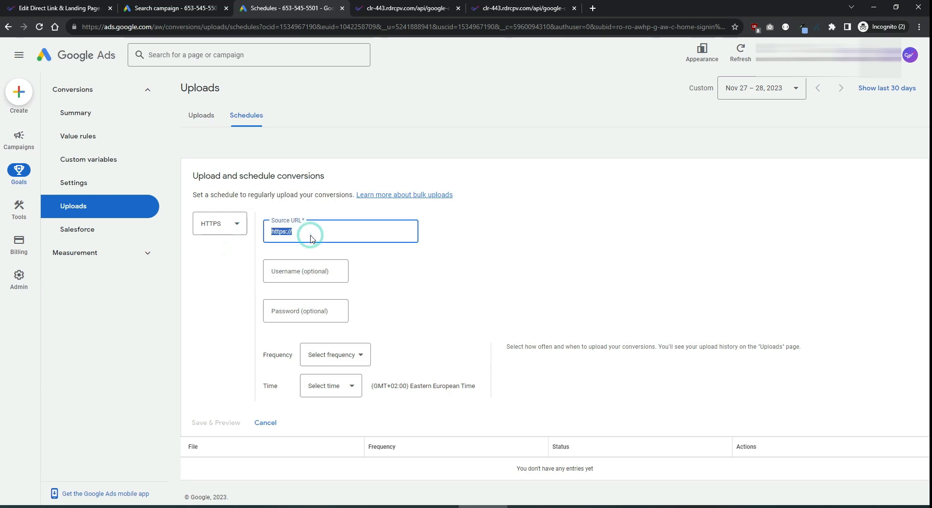
text(/versions/?key=6c374a75767cd995&camp=google)
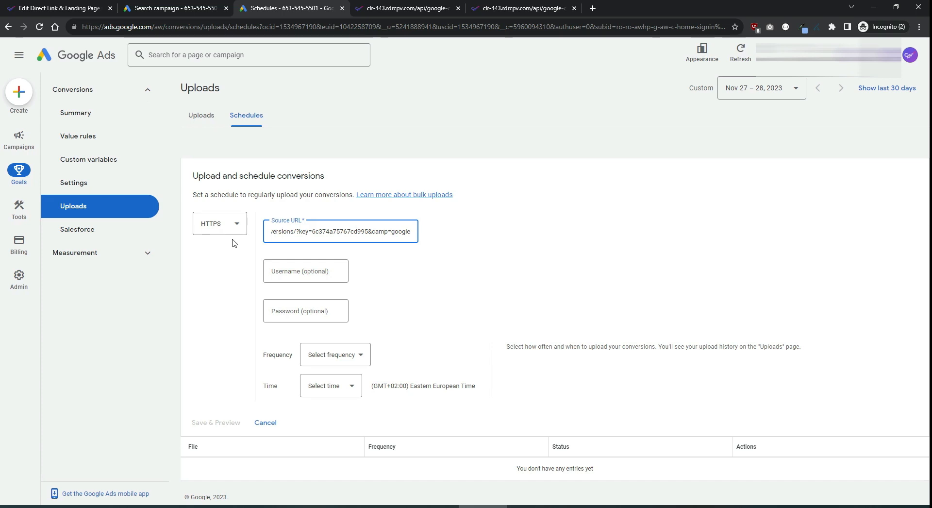
Schedule the upload every 24 hours at 8:00 AM and save with preview.
click(334, 354)
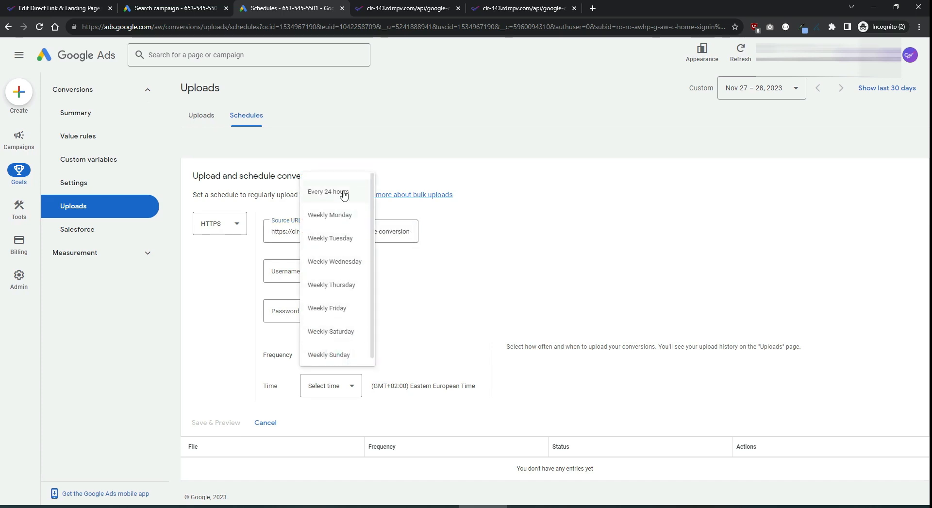
click(326, 191)
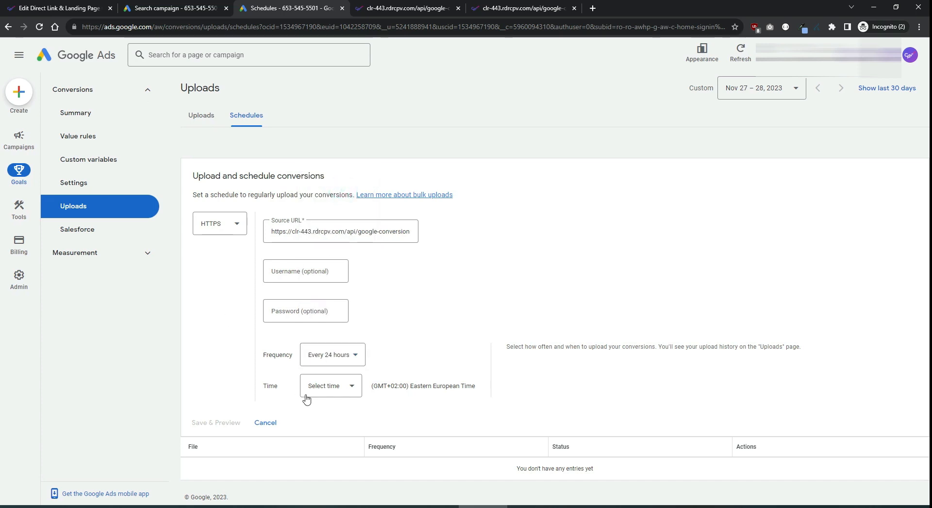
click(330, 385)
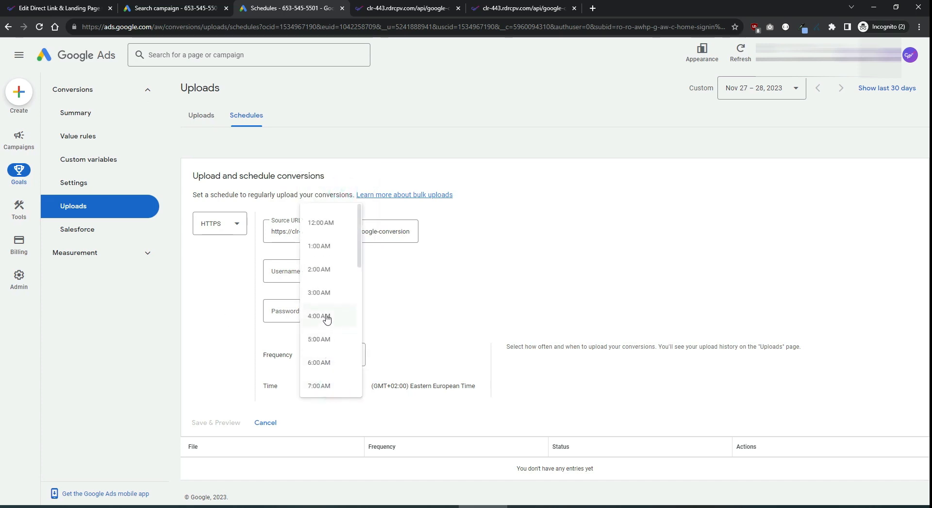
scroll(down, 3)
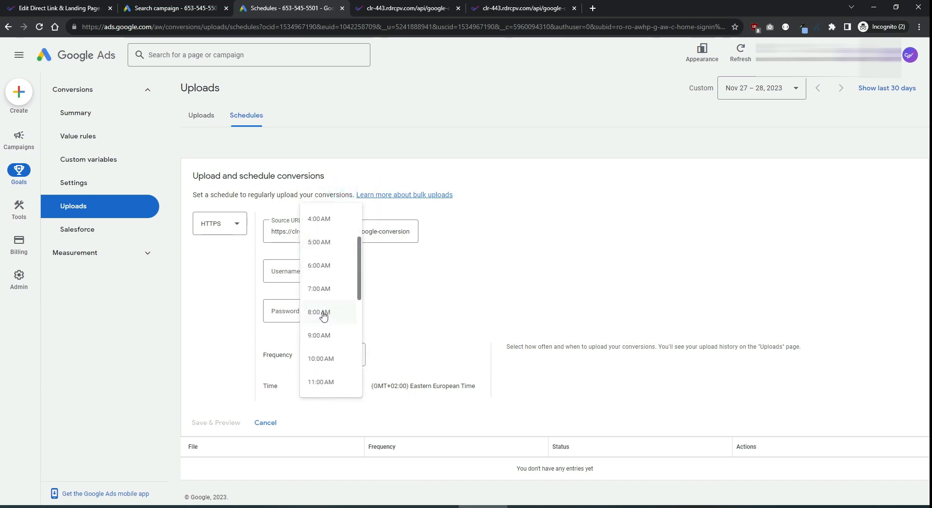
click(319, 311)
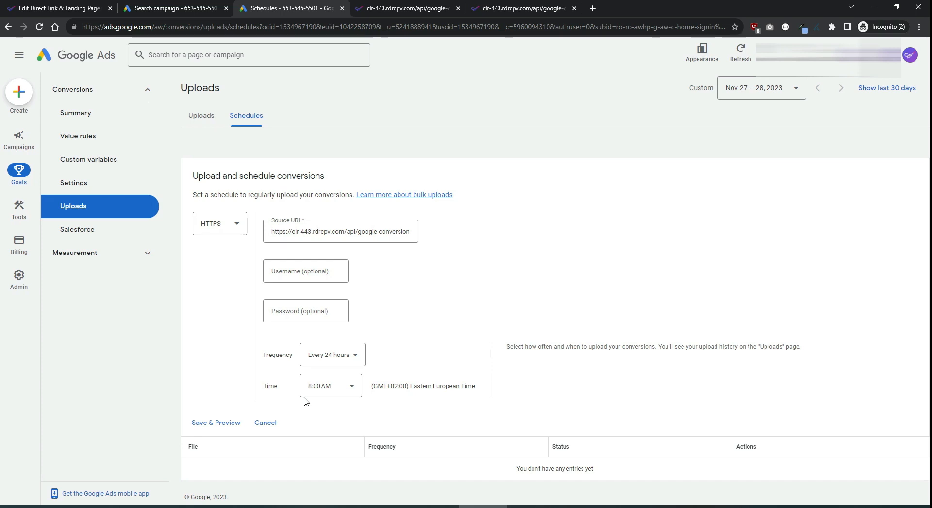
click(215, 422)
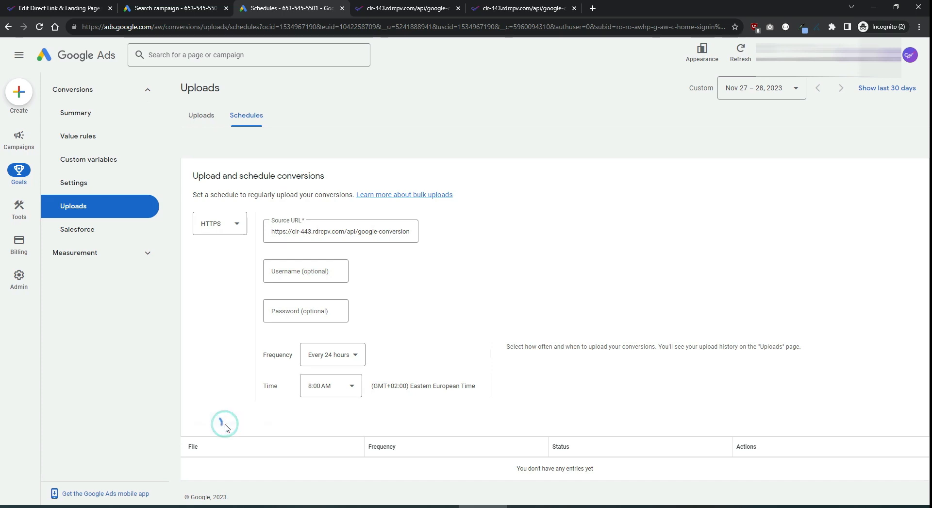
Save and preview the schedule, confirm the saved dialog, and return to the Uploads tab.
click(215, 422)
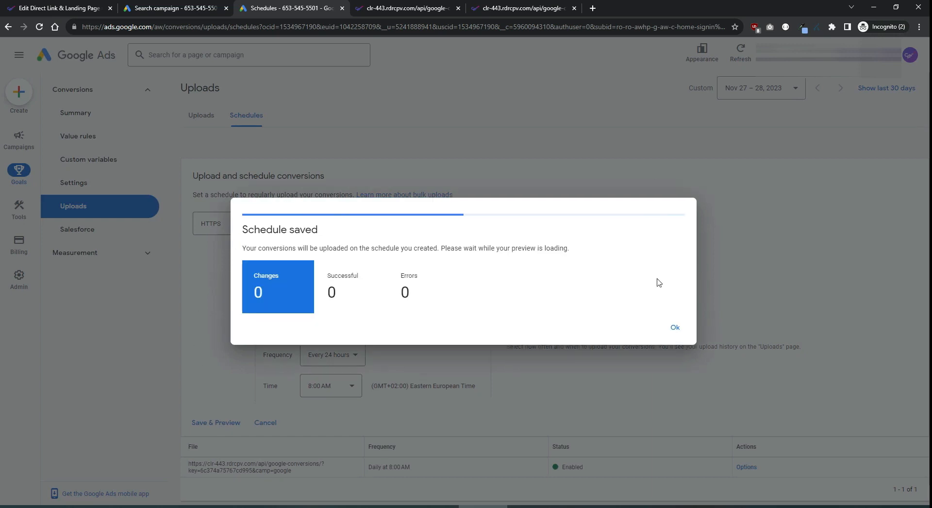
click(675, 327)
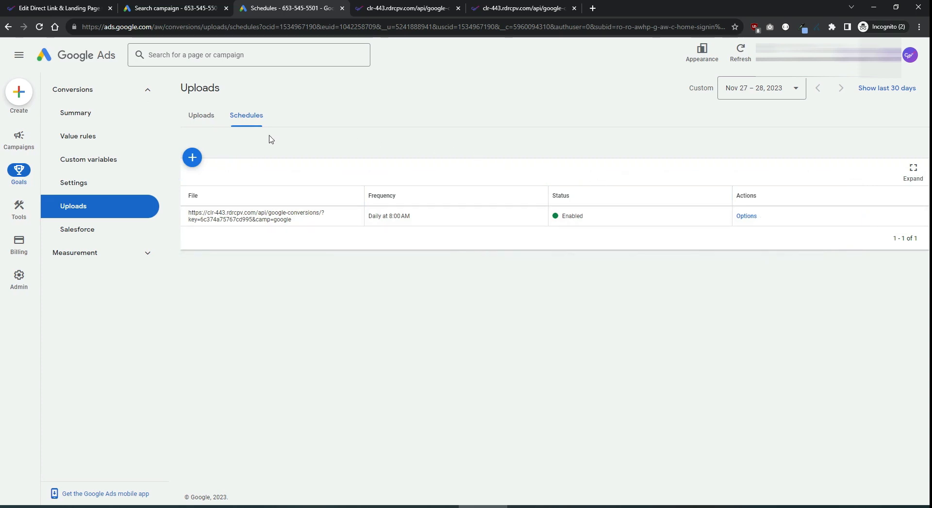
click(201, 115)
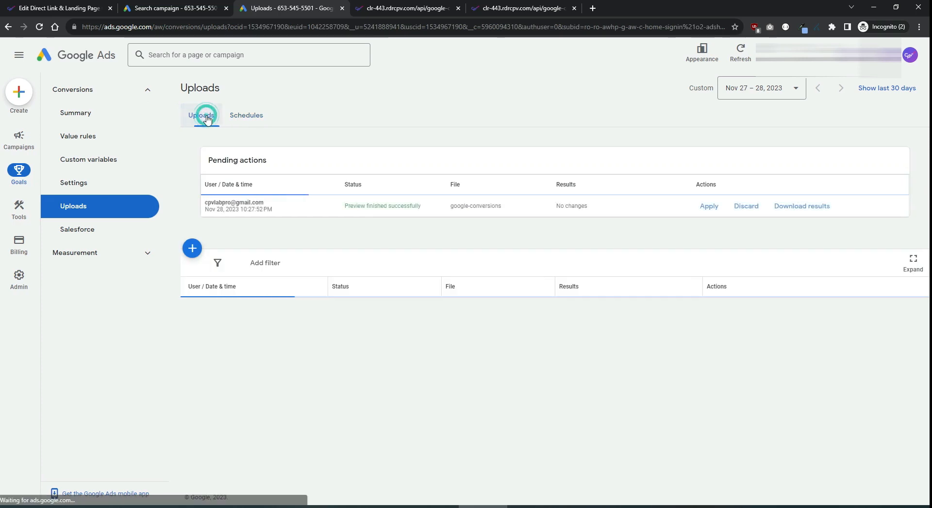